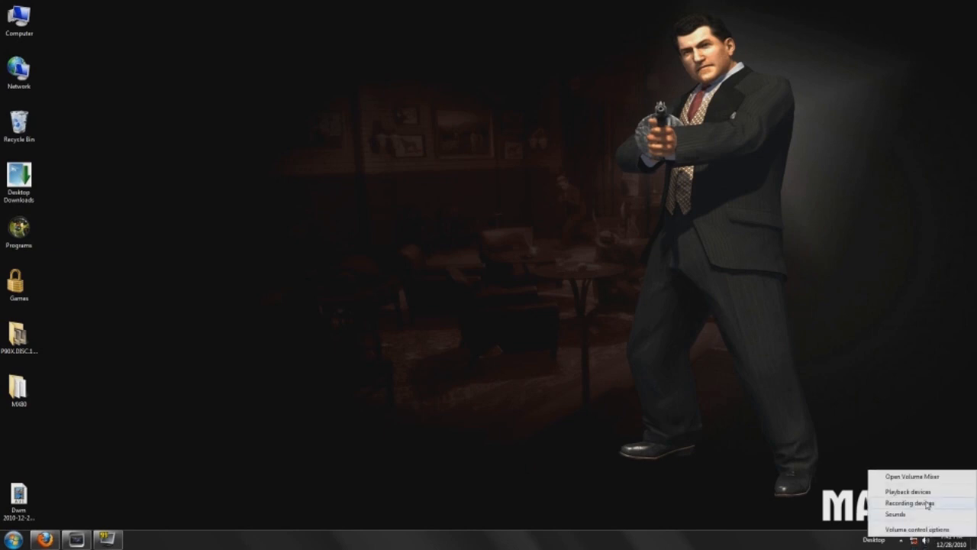
- Bring up the Recording devices list of the Windows Sound dialog from the tray speaker icon
left_click(909, 503)
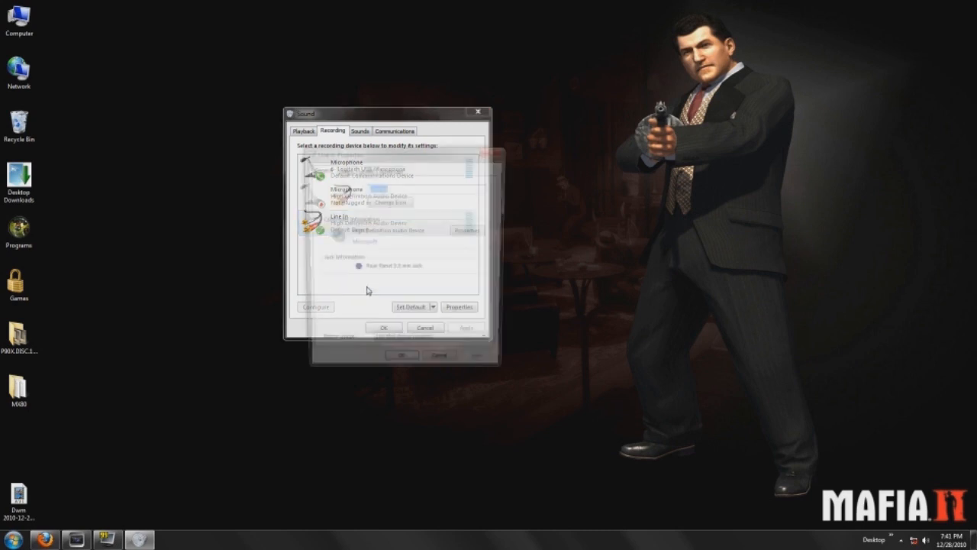
- Make Line In the default recording device and confirm, closing the Sound dialog
left_click(459, 307)
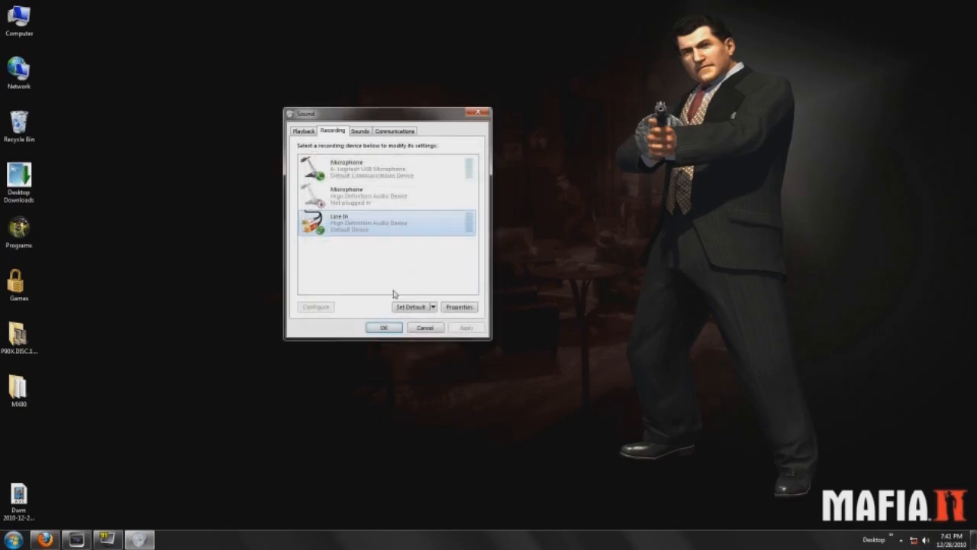
left_click(384, 327)
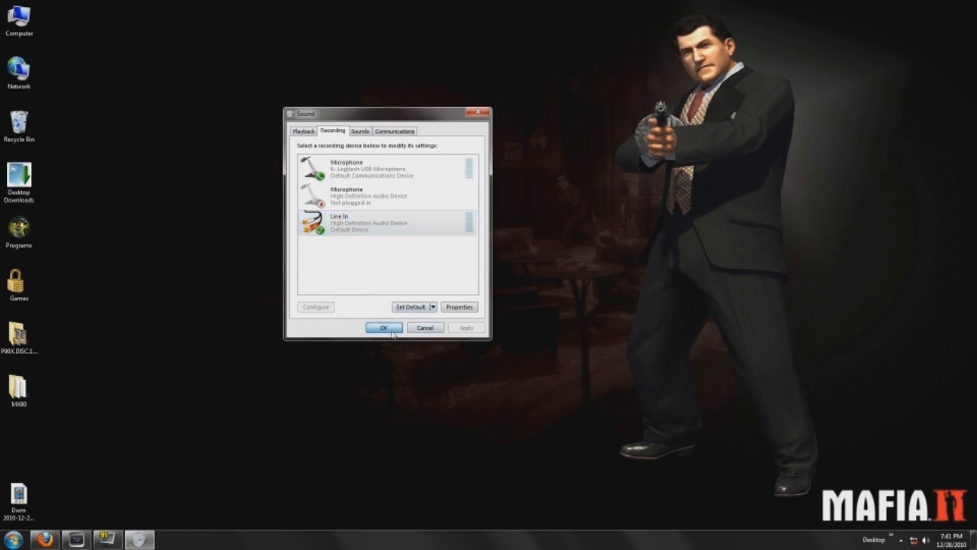
left_click(384, 327)
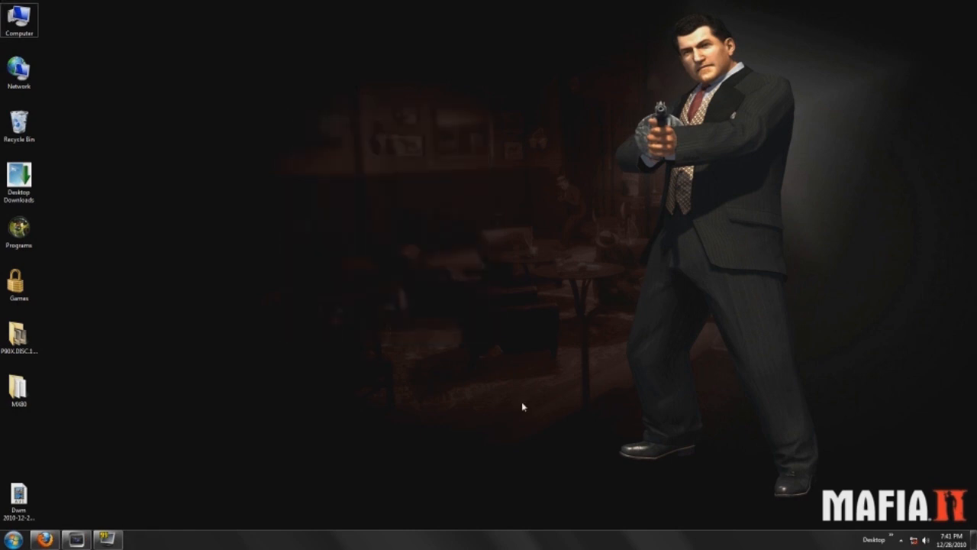